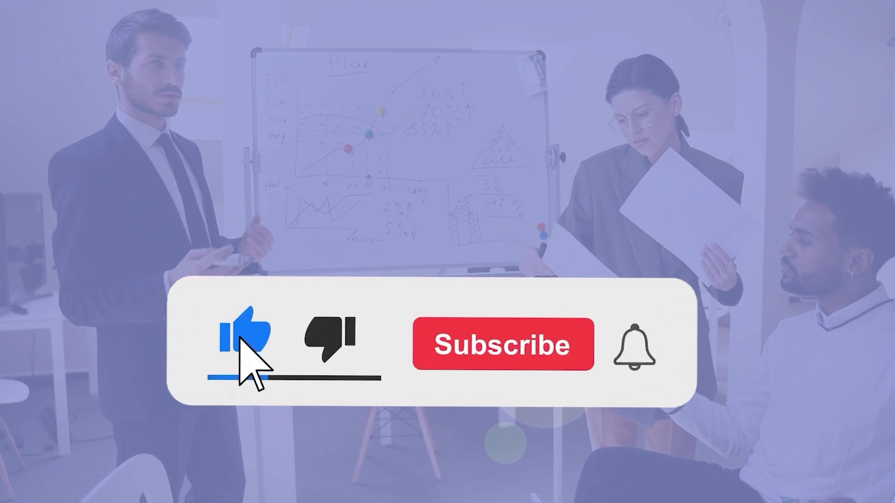
Step: Unlock the Background layer, turning it into the editable Layer 0
left_click(501, 345)
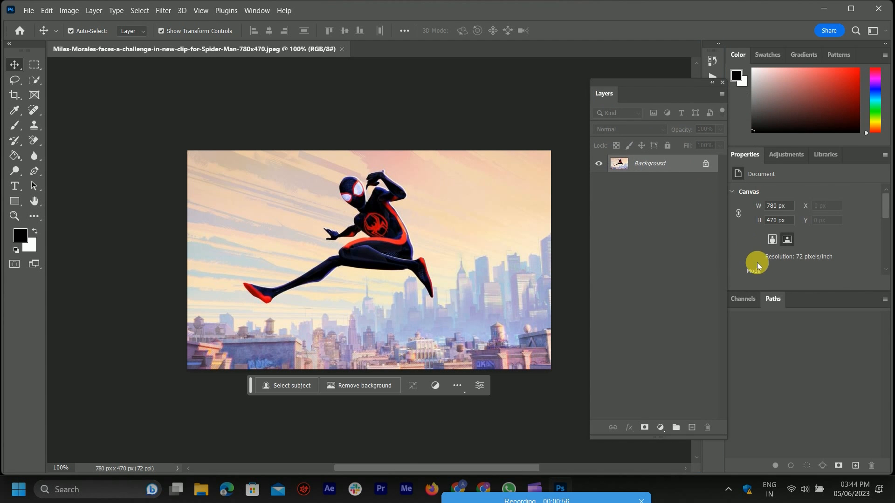
mouse_move(714, 175)
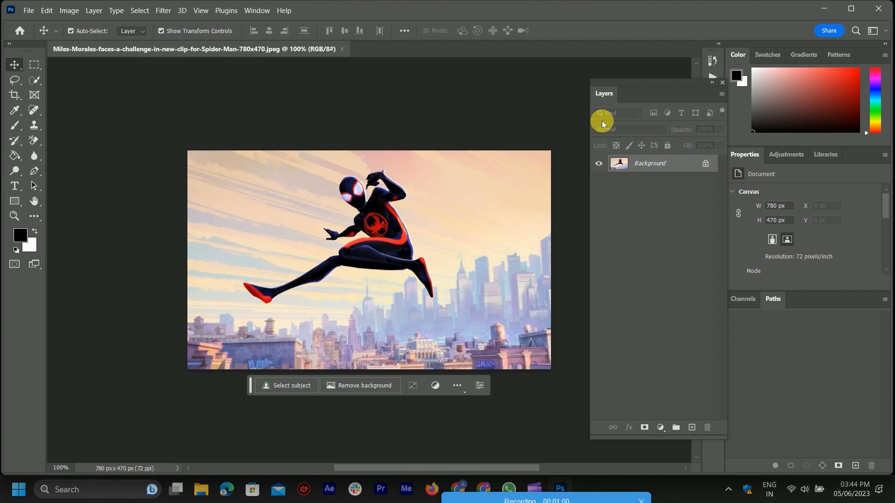
mouse_move(620, 74)
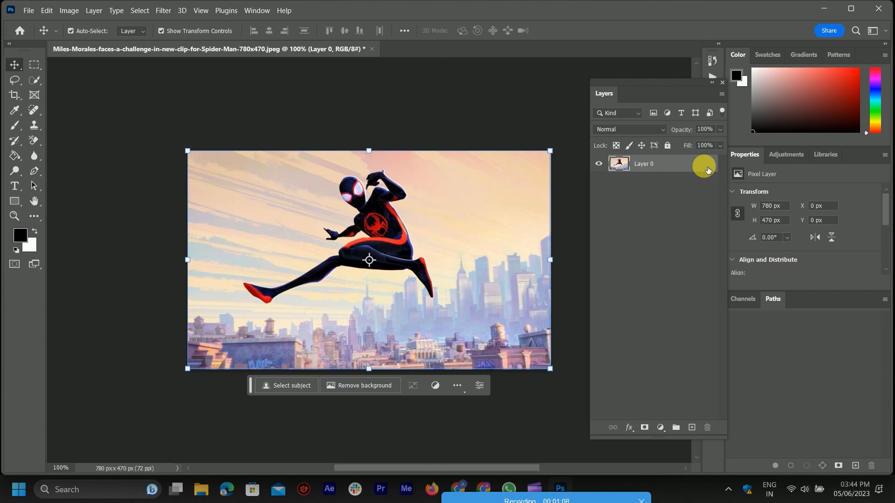
Step: Show the Properties panel from the Window menu to reveal Layer 0's Quick Actions
left_click(257, 10)
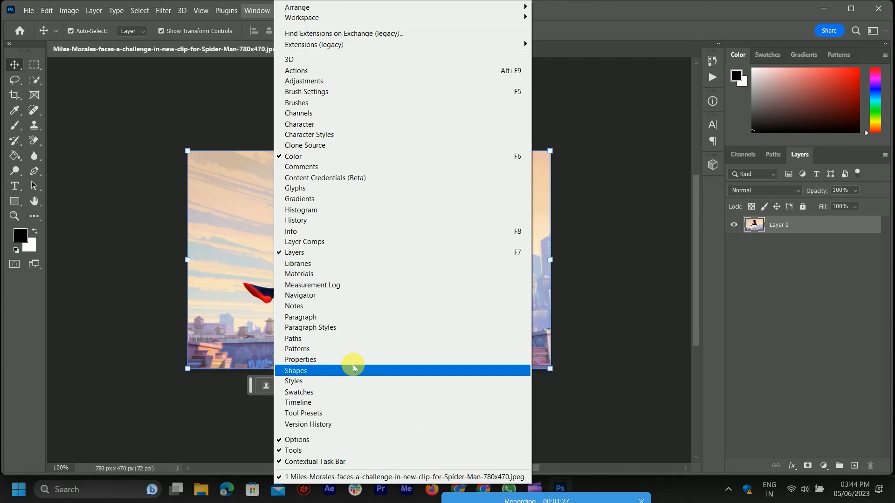
left_click(300, 360)
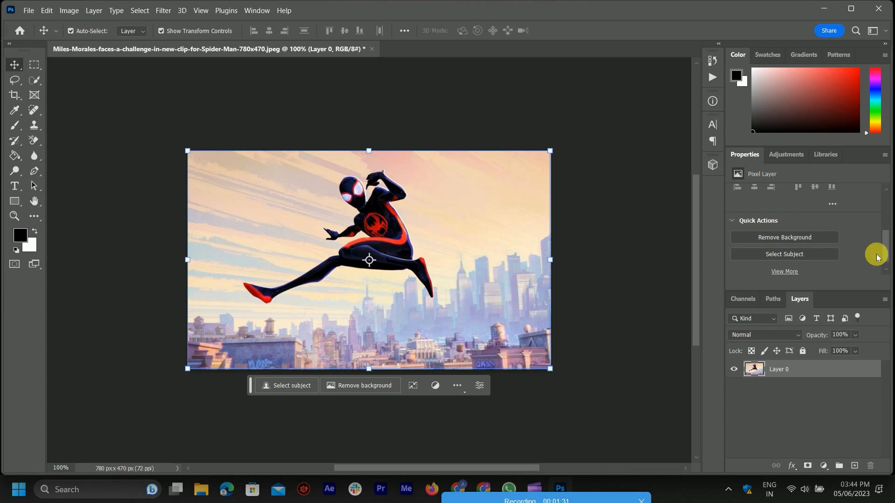
mouse_move(829, 240)
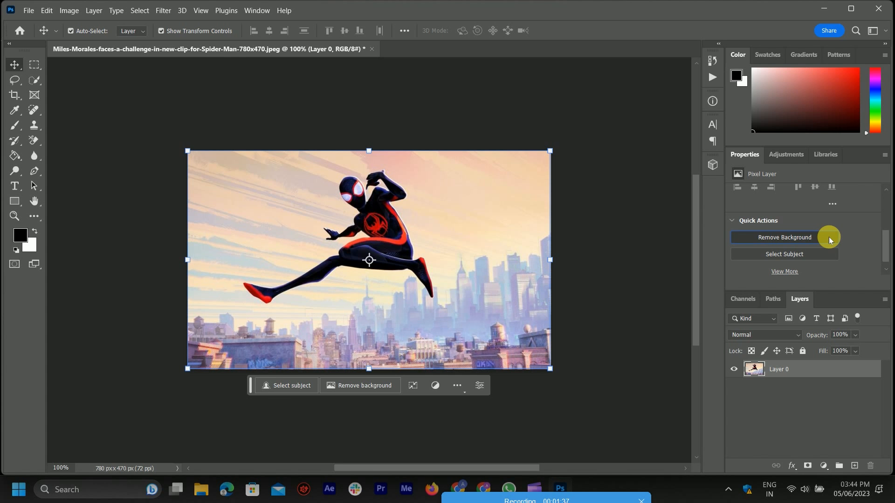
Step: Run the Remove Background quick action on Layer 0
left_click(783, 238)
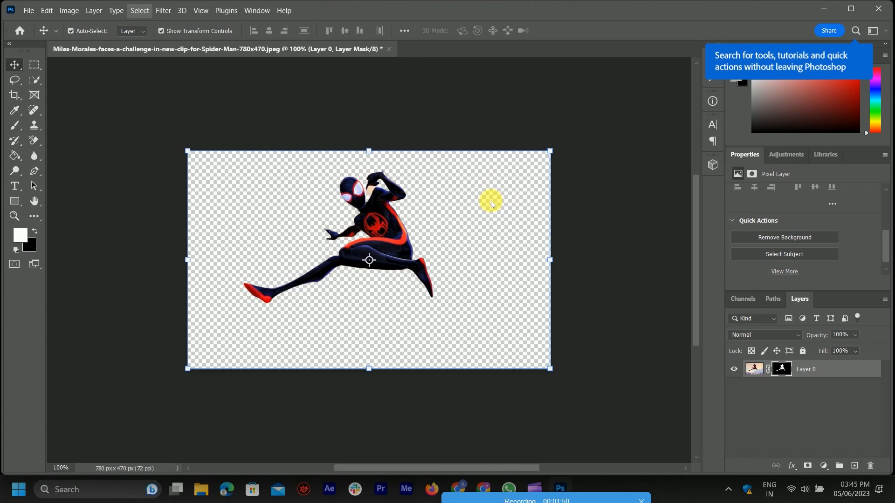
mouse_move(515, 221)
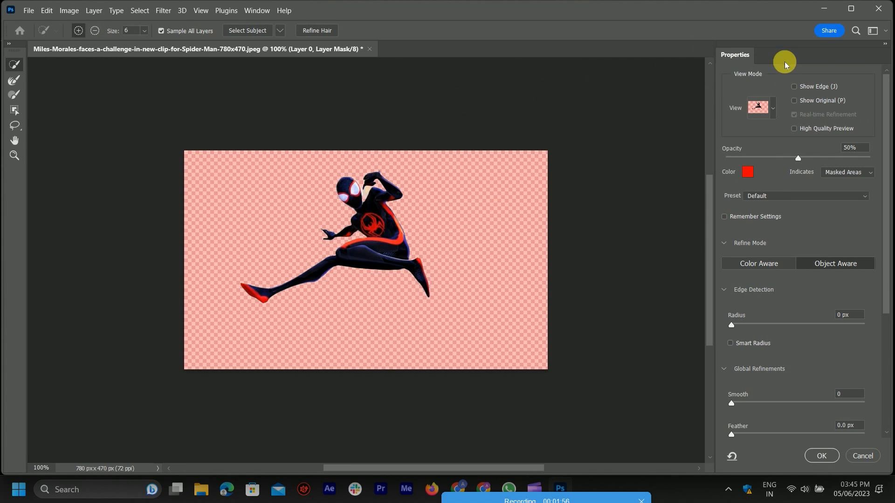
mouse_move(772, 112)
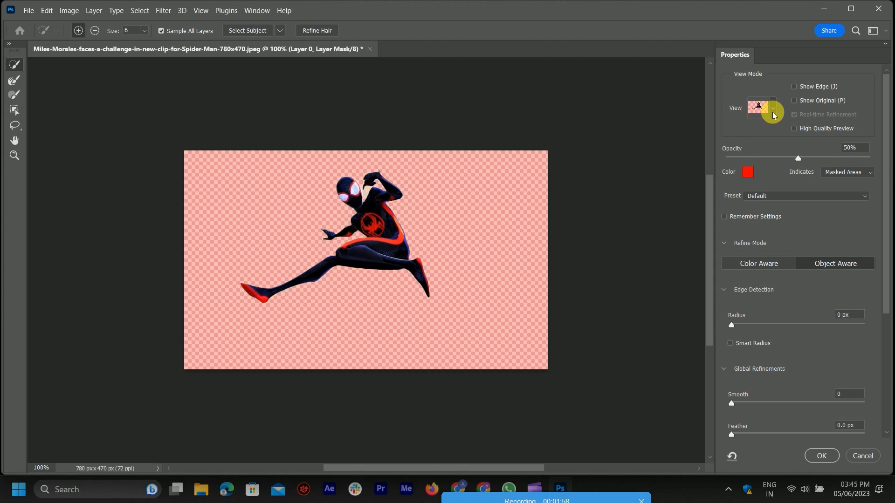
mouse_move(714, 117)
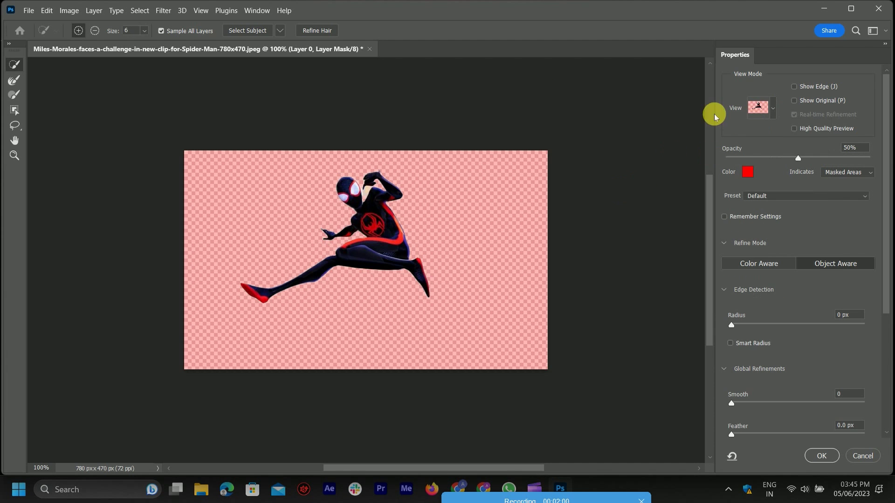
mouse_move(143, 57)
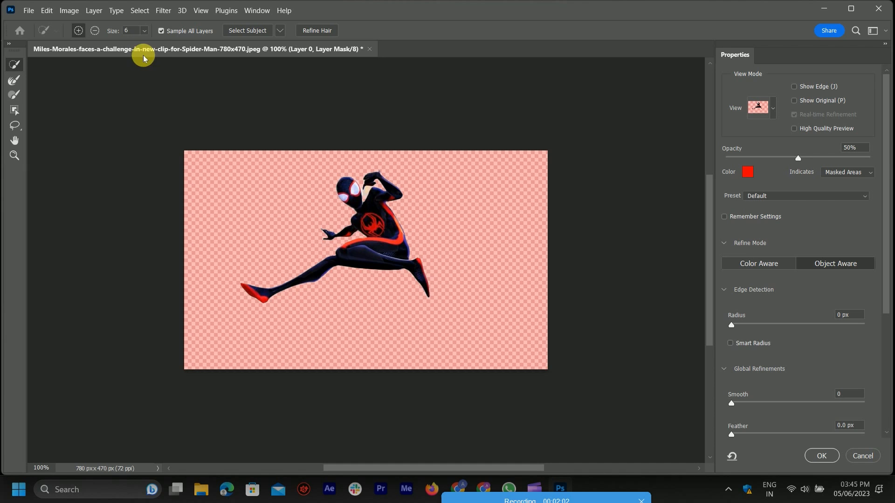
mouse_move(85, 30)
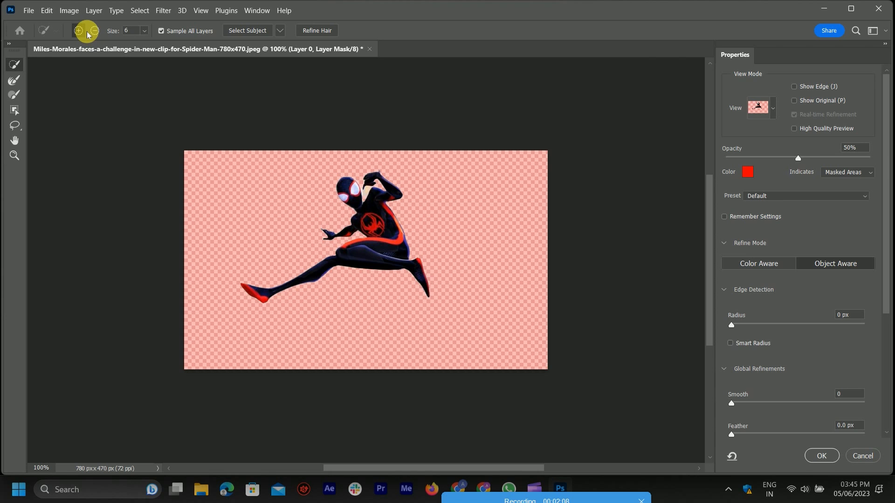
mouse_move(146, 49)
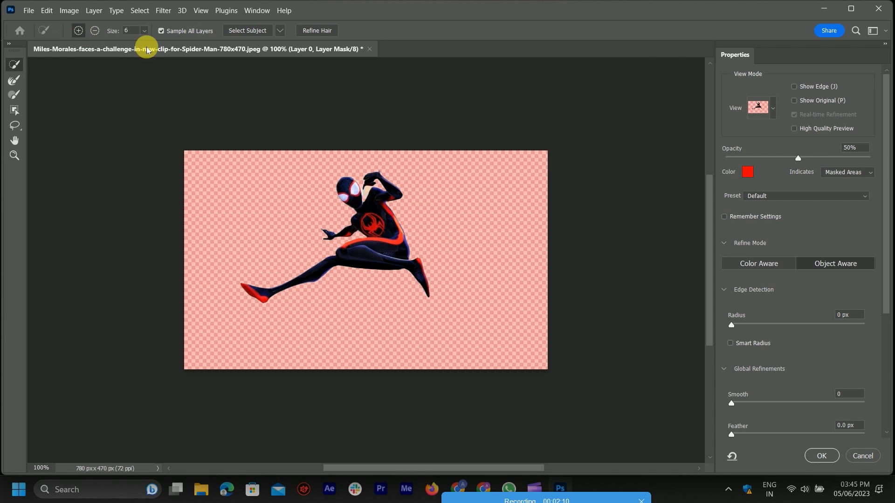
mouse_move(73, 31)
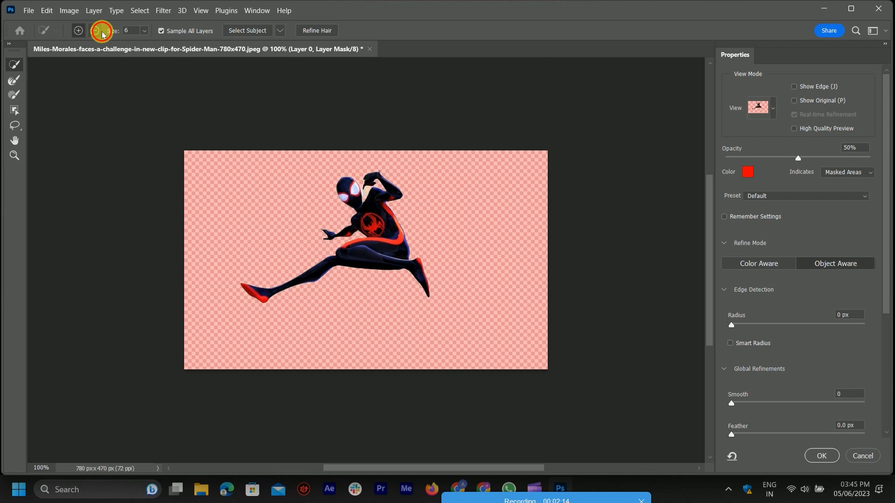
mouse_move(271, 151)
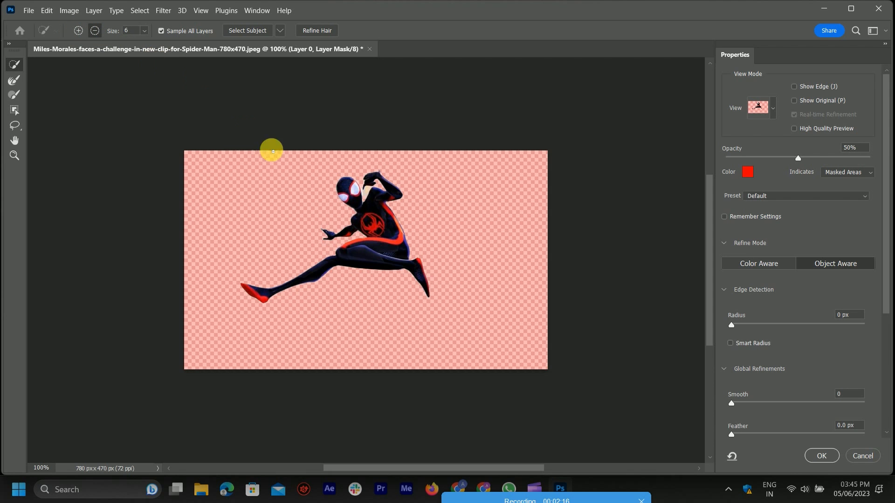
mouse_move(377, 180)
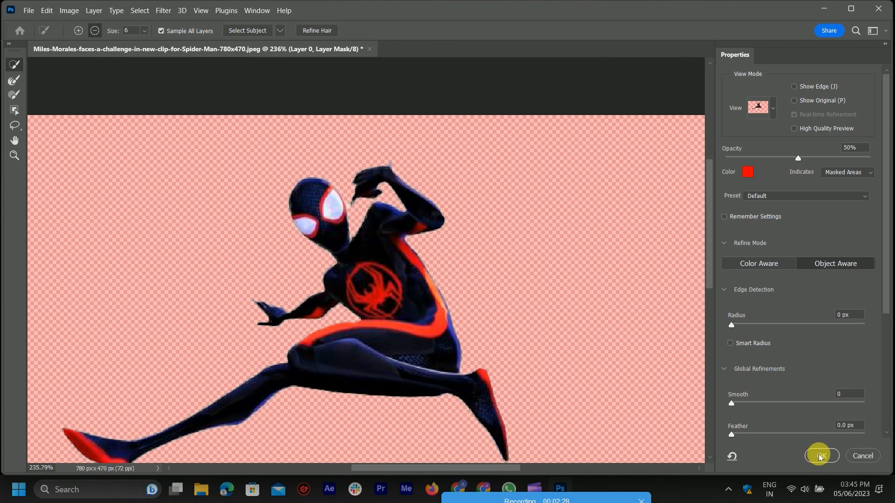
Step: Confirm the Select and Mask refinement with OK to commit Layer 0's mask
left_click(819, 455)
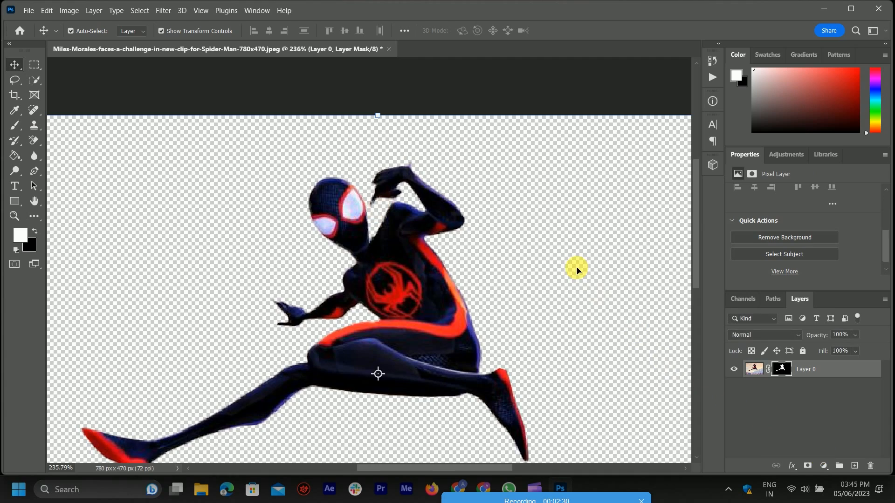